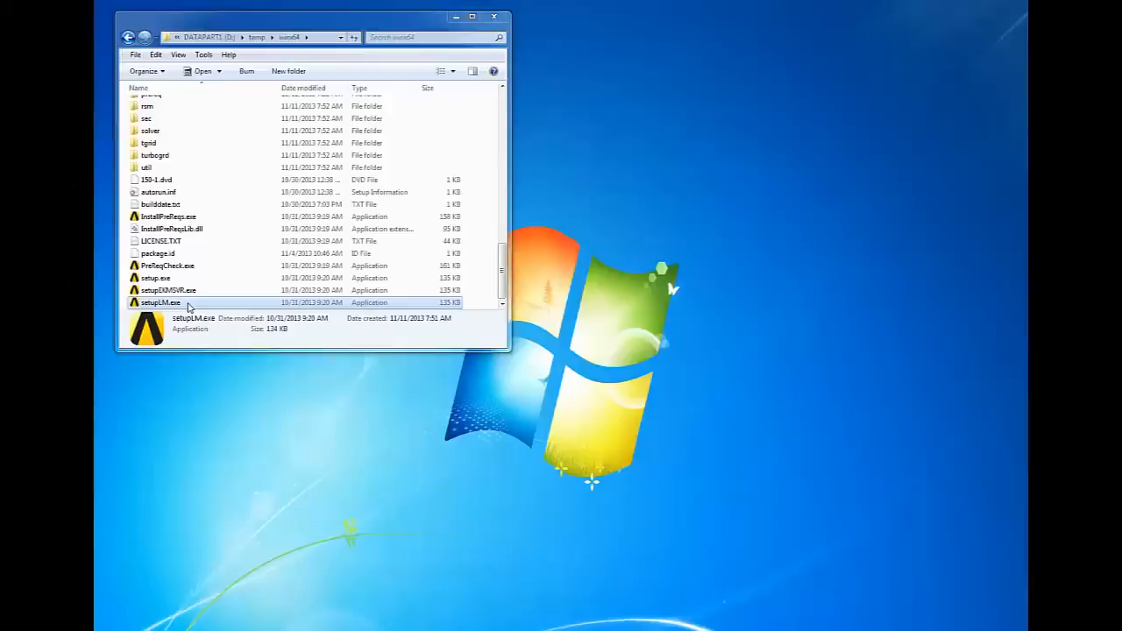
- Launch setupLM.exe and accept the ANSYS 15.0 License Manager license agreement
right_click(161, 301)
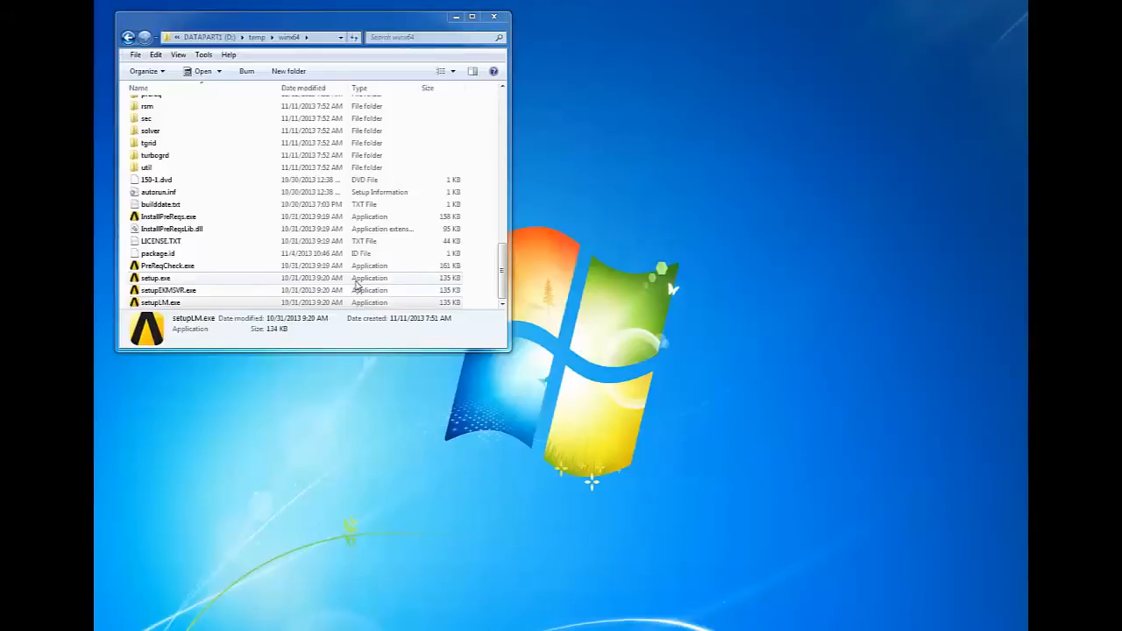
double_click(162, 301)
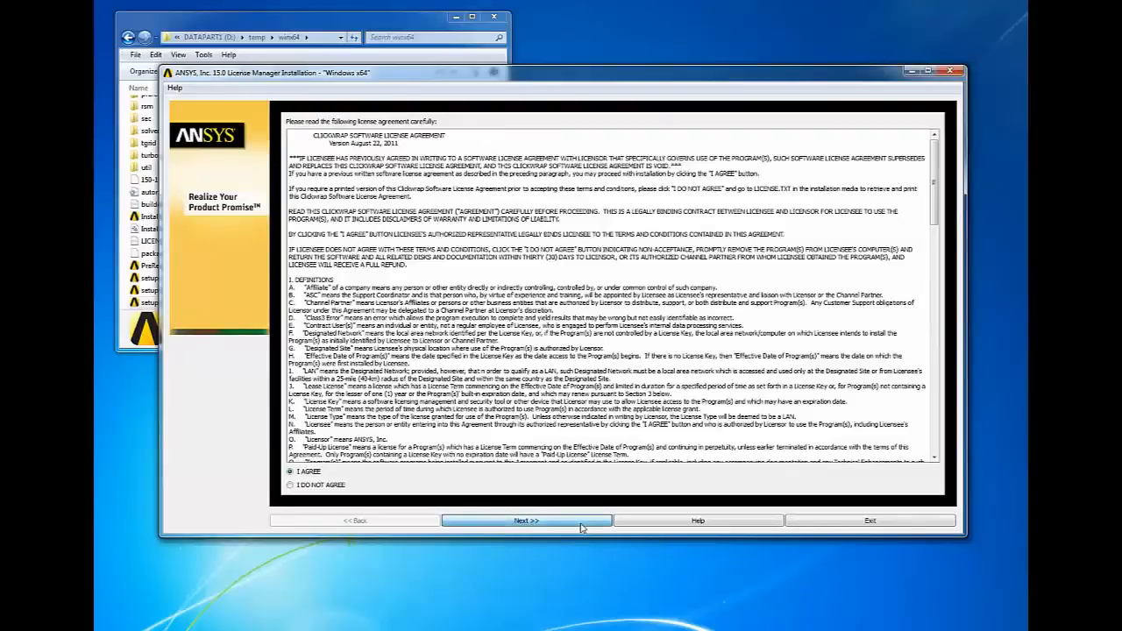
left_click(527, 519)
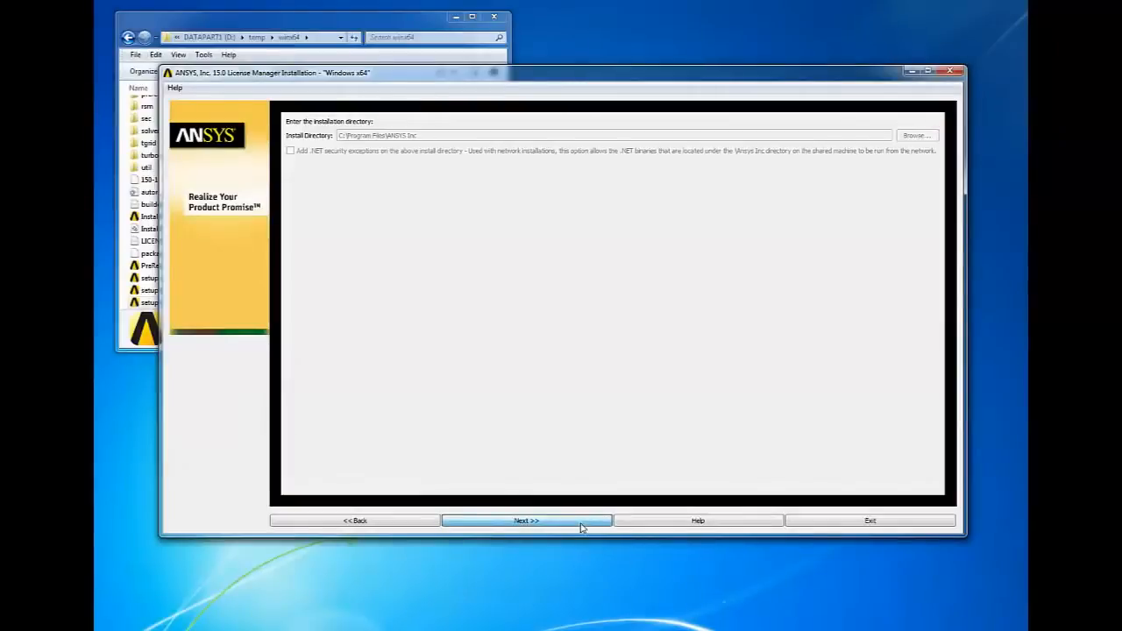
- Keep the default install directory and License Manager product, pass the date check, and start installing
left_click(526, 521)
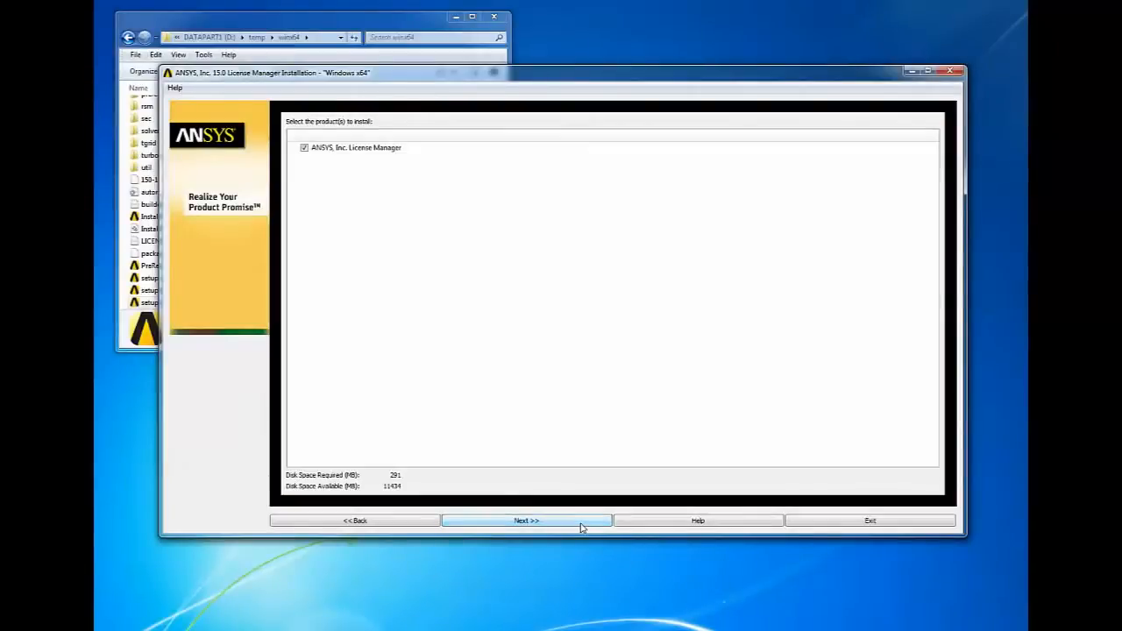
left_click(526, 521)
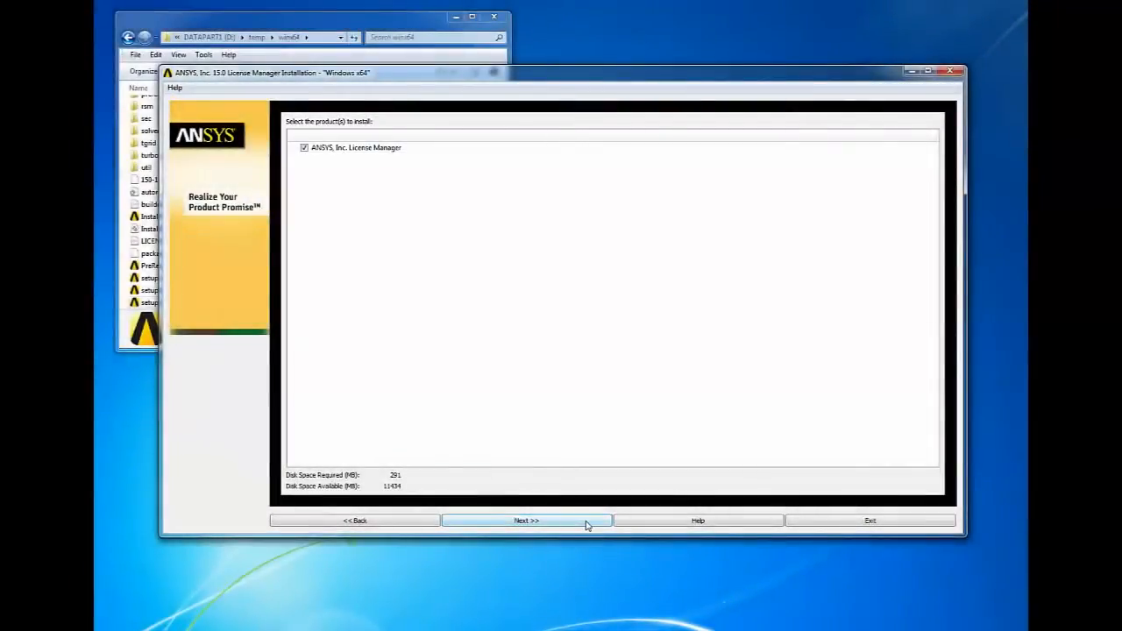
left_click(526, 519)
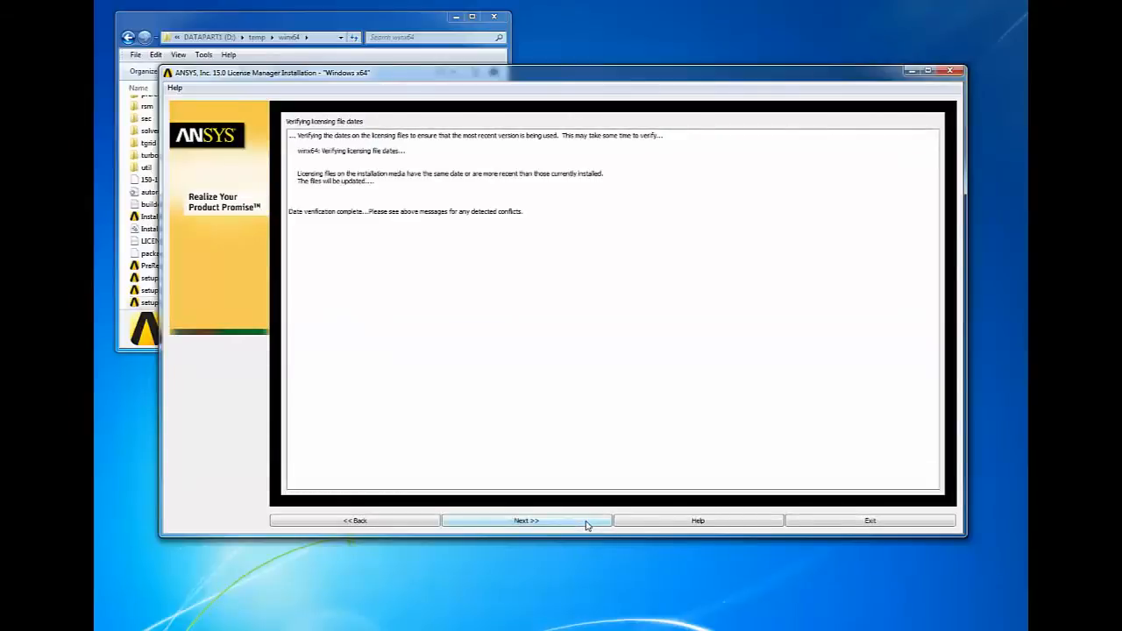
mouse_move(305, 246)
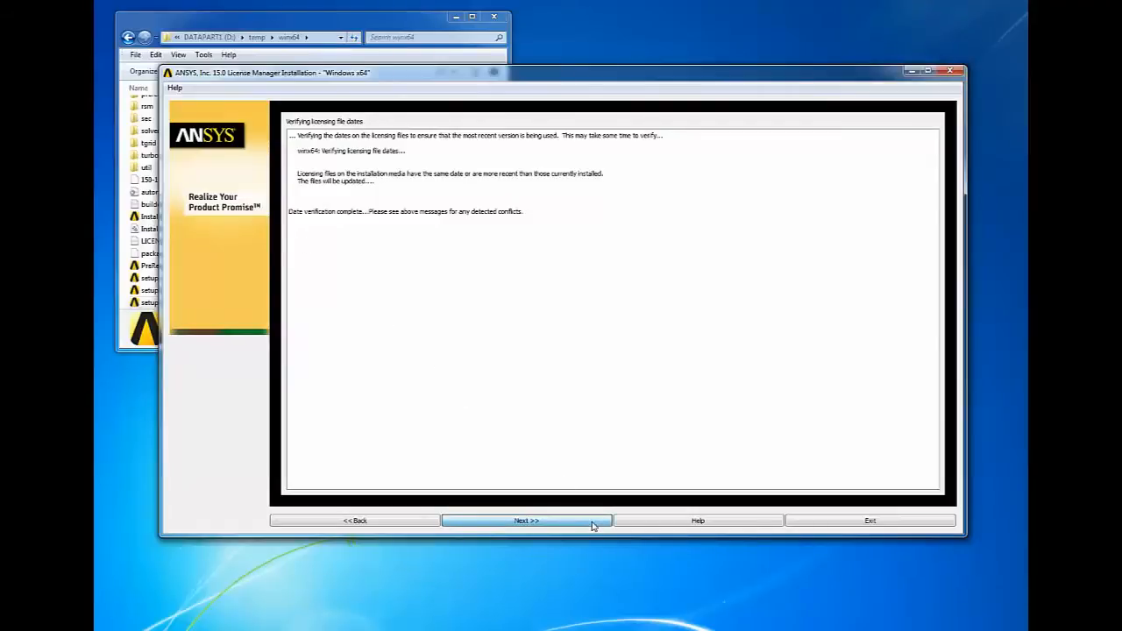
left_click(526, 519)
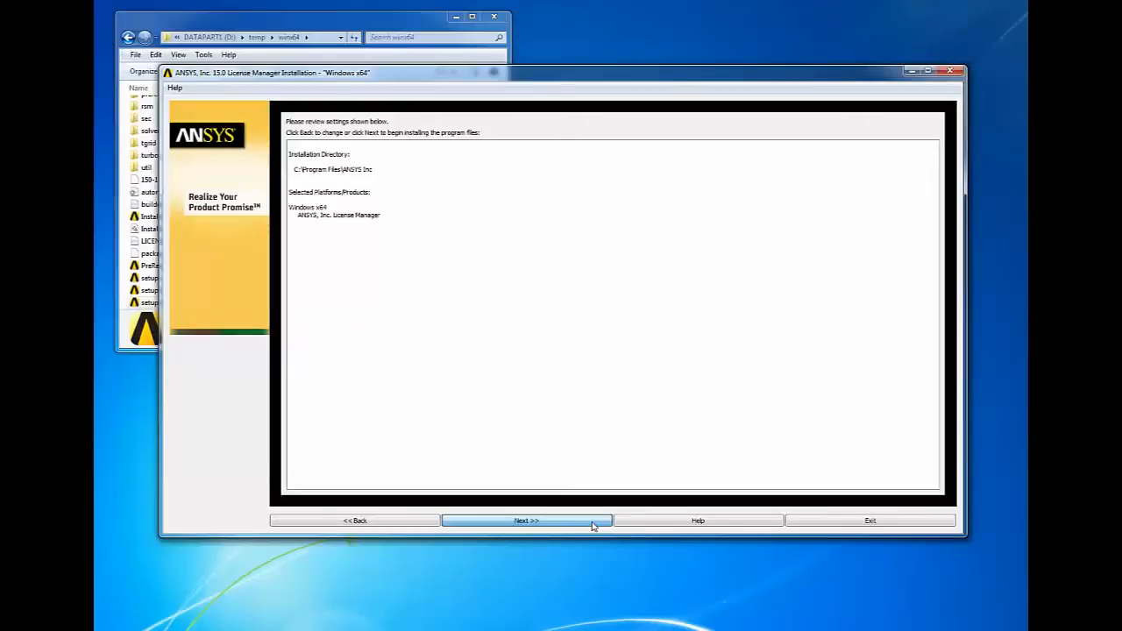
left_click(526, 519)
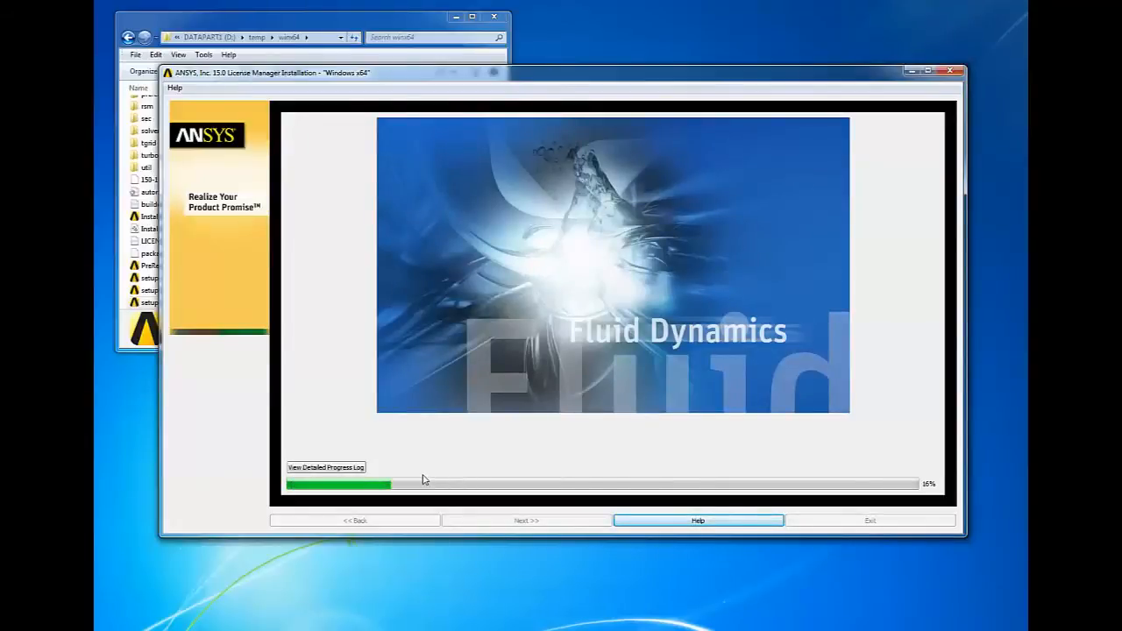
mouse_move(326, 466)
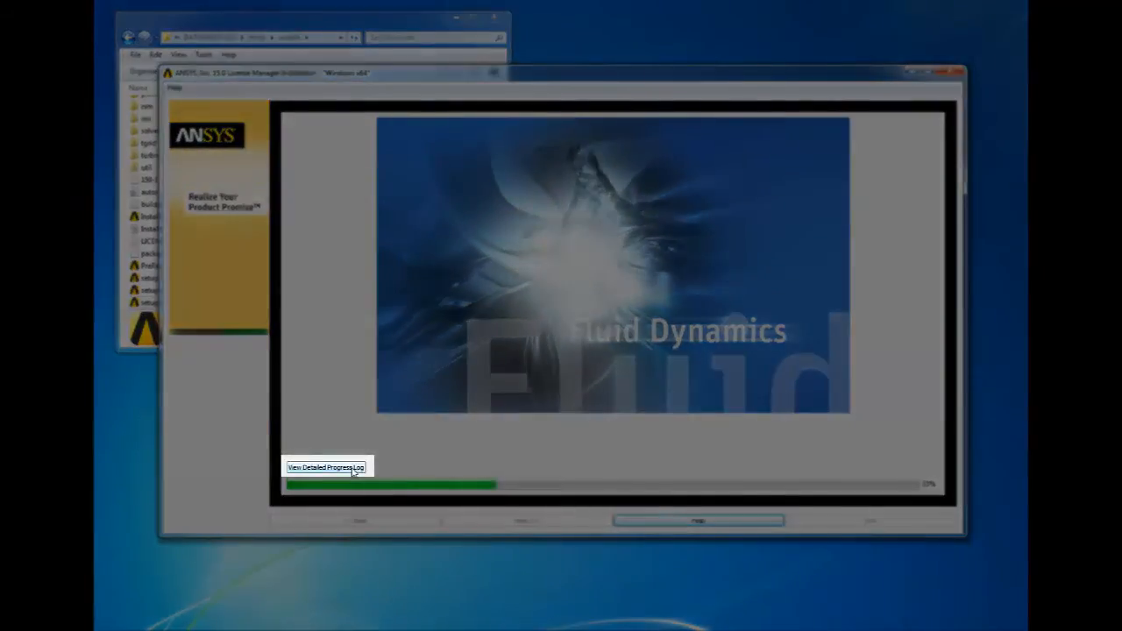
- Review the detailed progress log and close it while program files finish installing
left_click(327, 467)
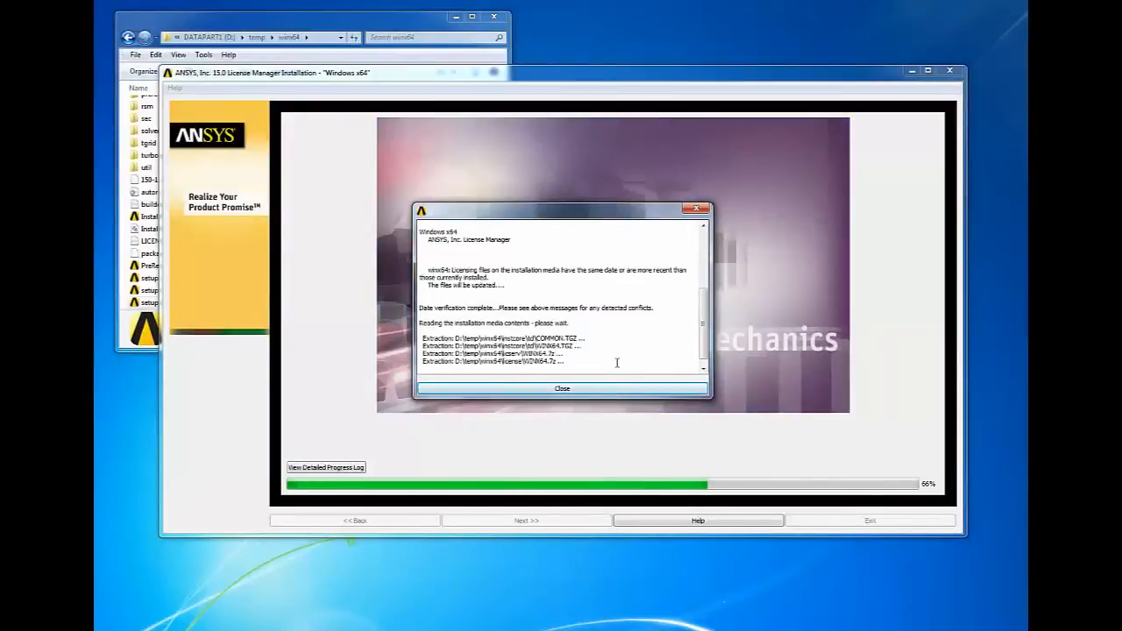
left_click(561, 389)
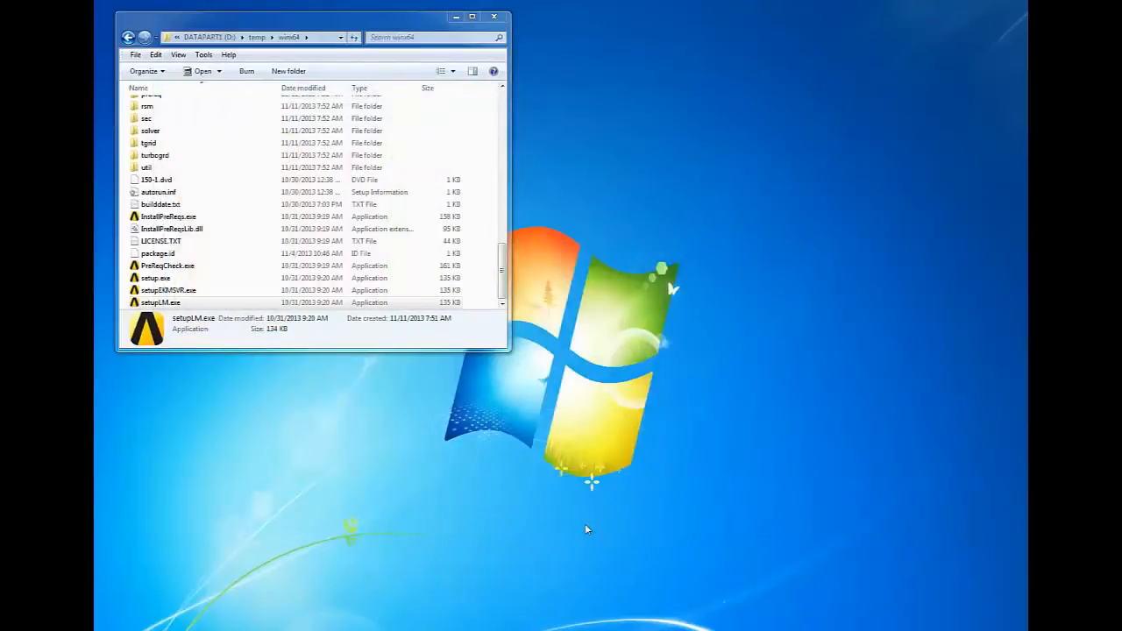
- Scroll through the Licensing Installation Configuration Log until the License Wizard opens
double_click(161, 302)
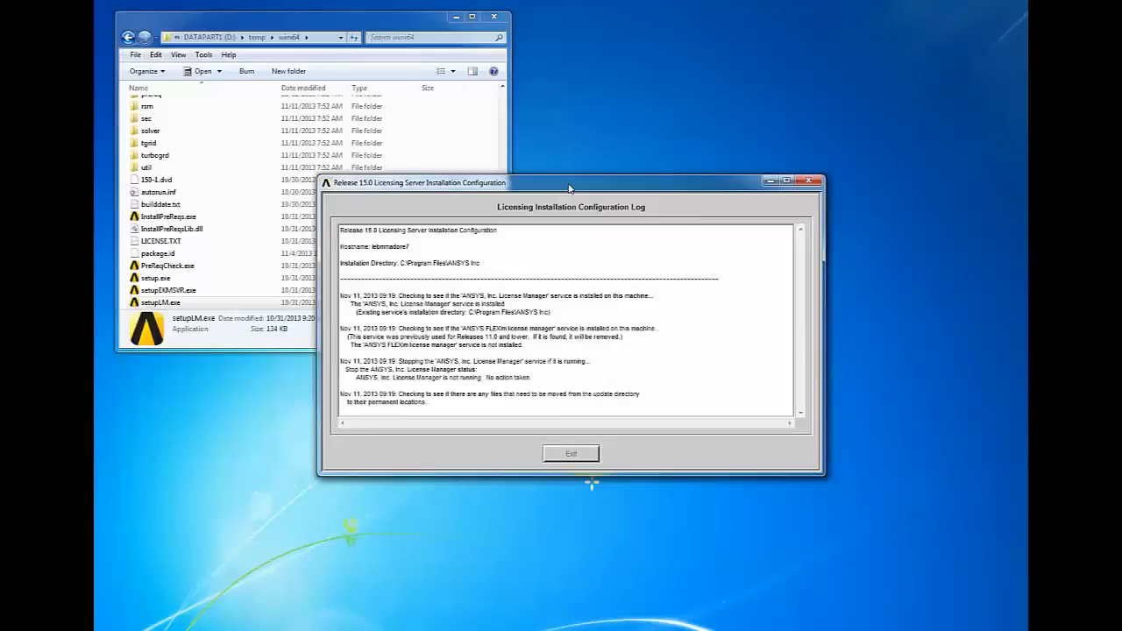
scroll("down", 3)
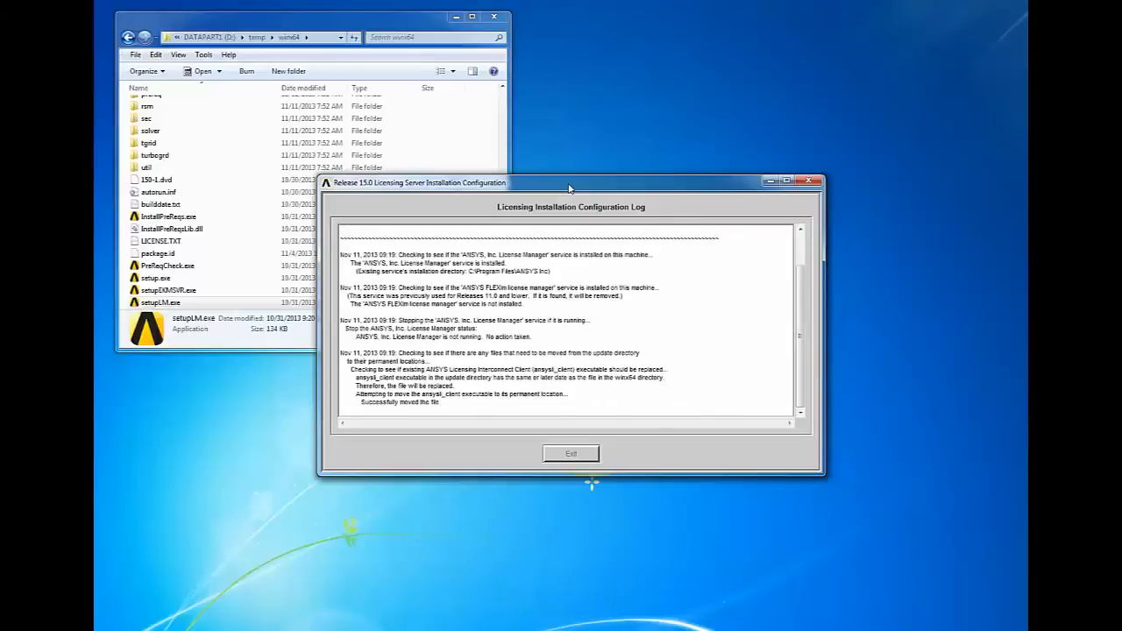
scroll("down", 3)
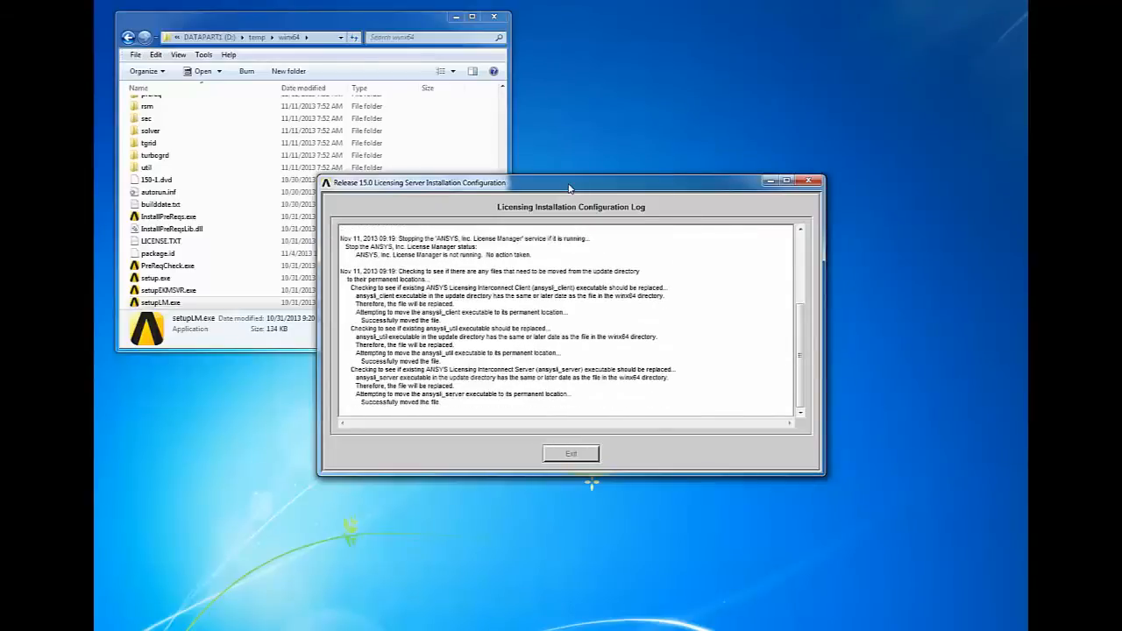
scroll("down", 3)
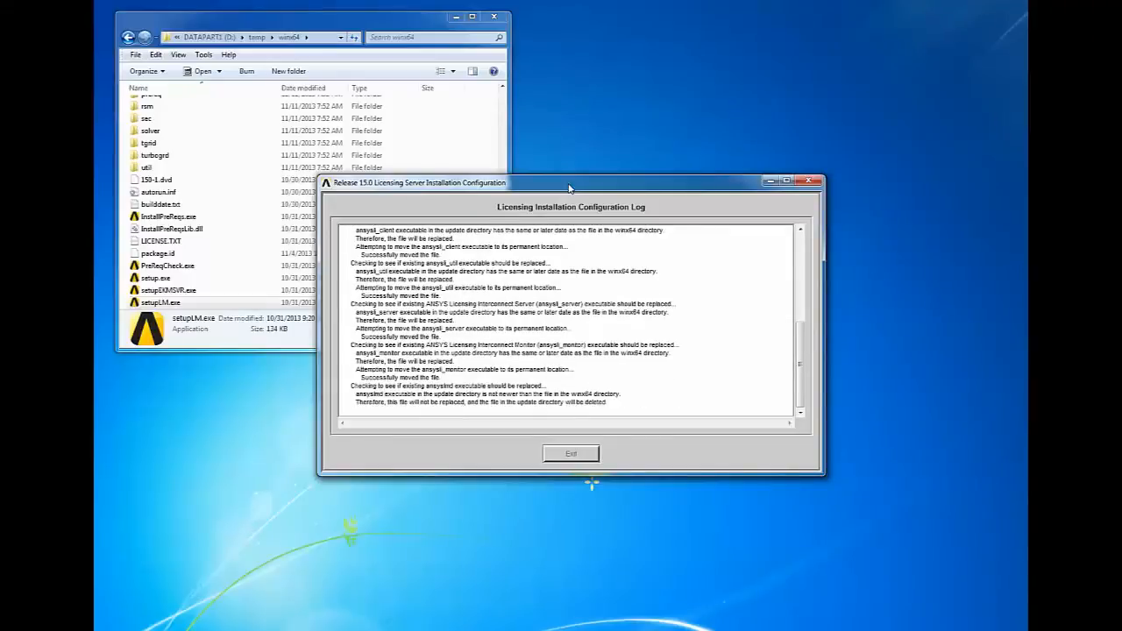
scroll("down", 3)
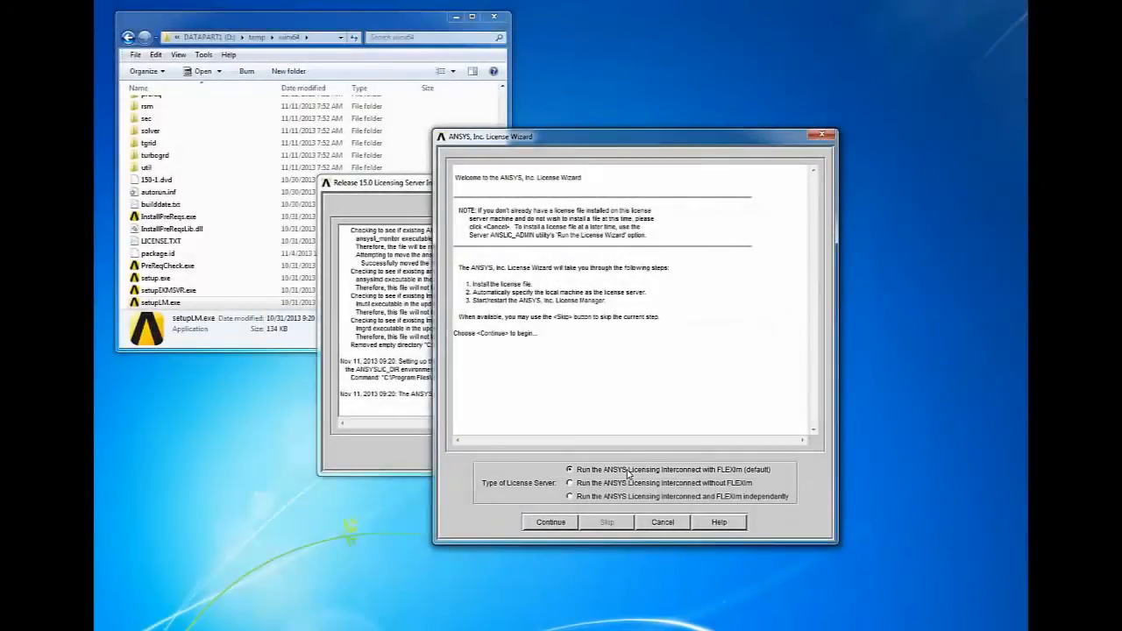
- Keep the default server type and install the license .txt file from C:\Temp
left_click(551, 523)
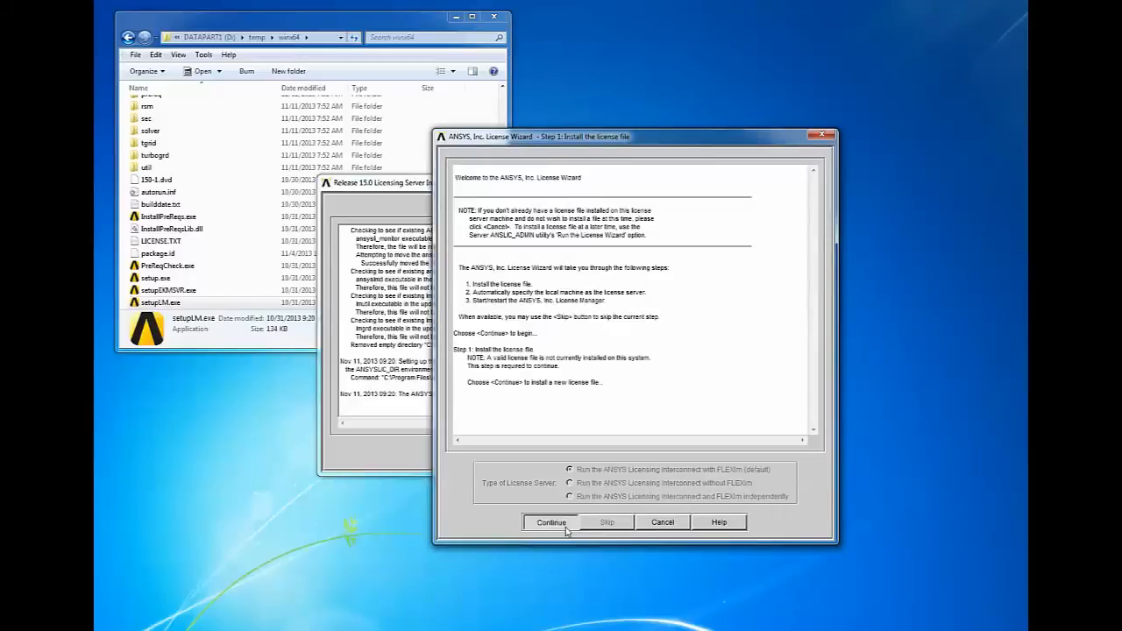
left_click(551, 523)
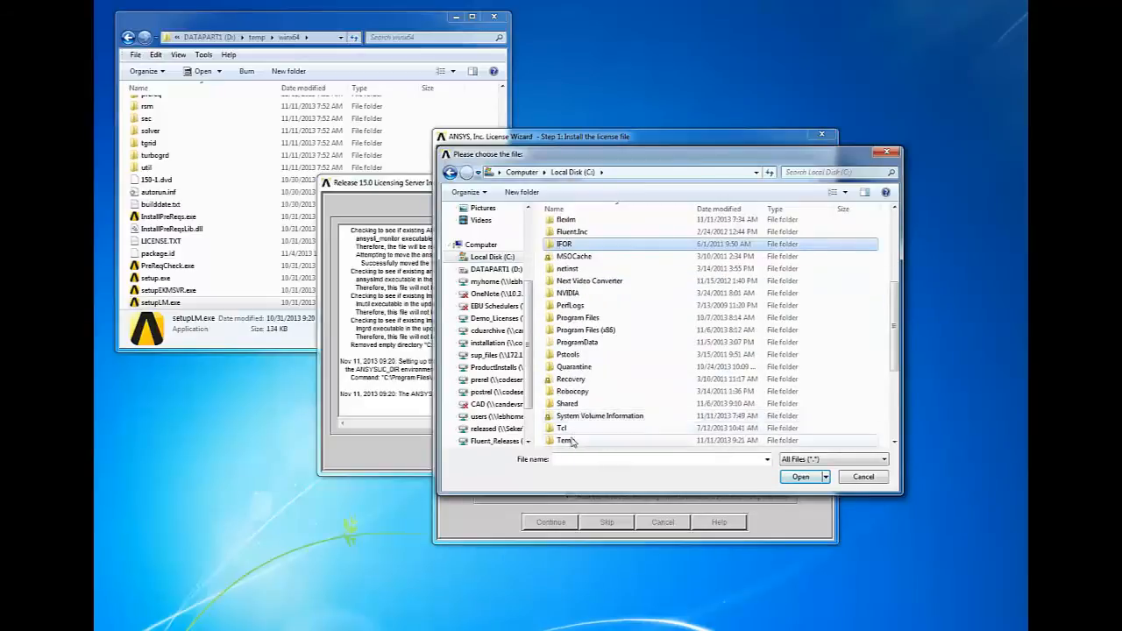
left_click(565, 440)
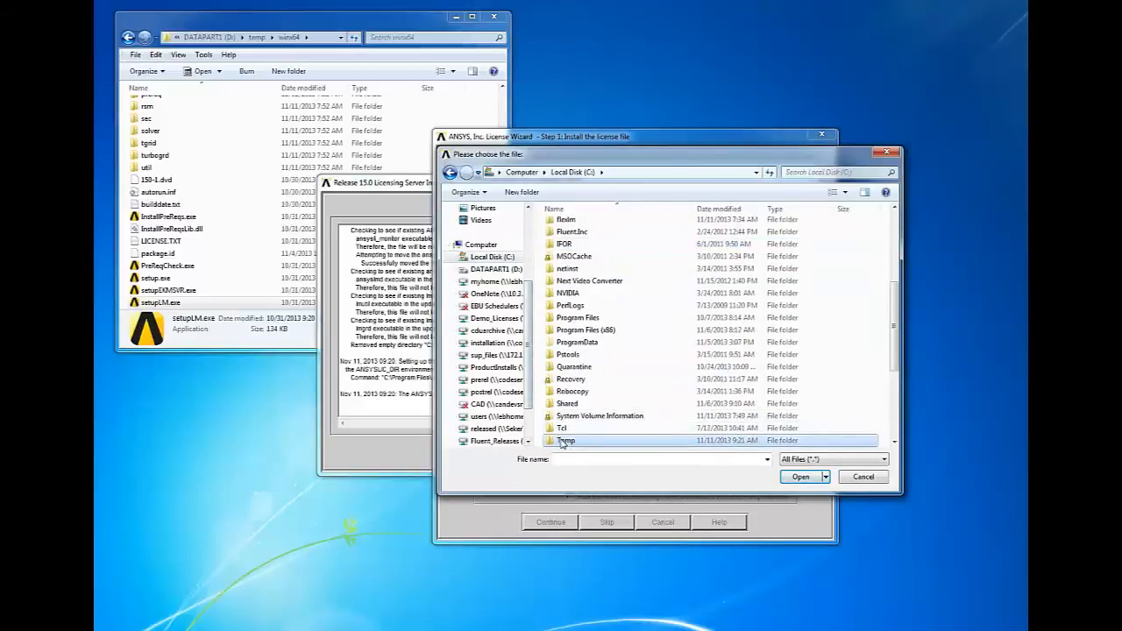
double_click(566, 440)
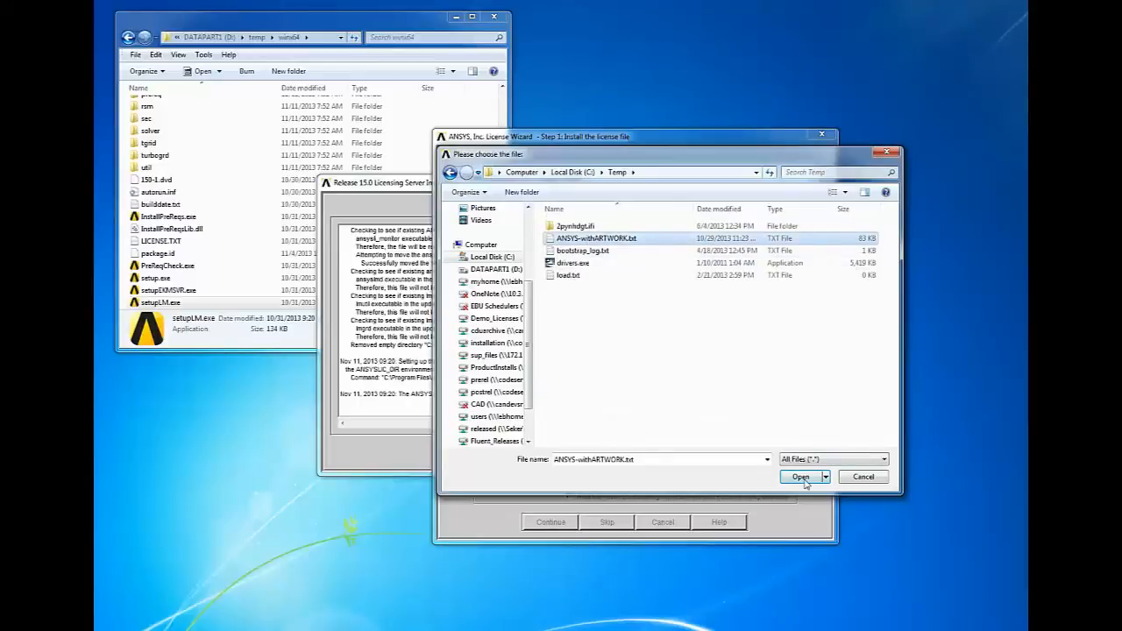
left_click(799, 477)
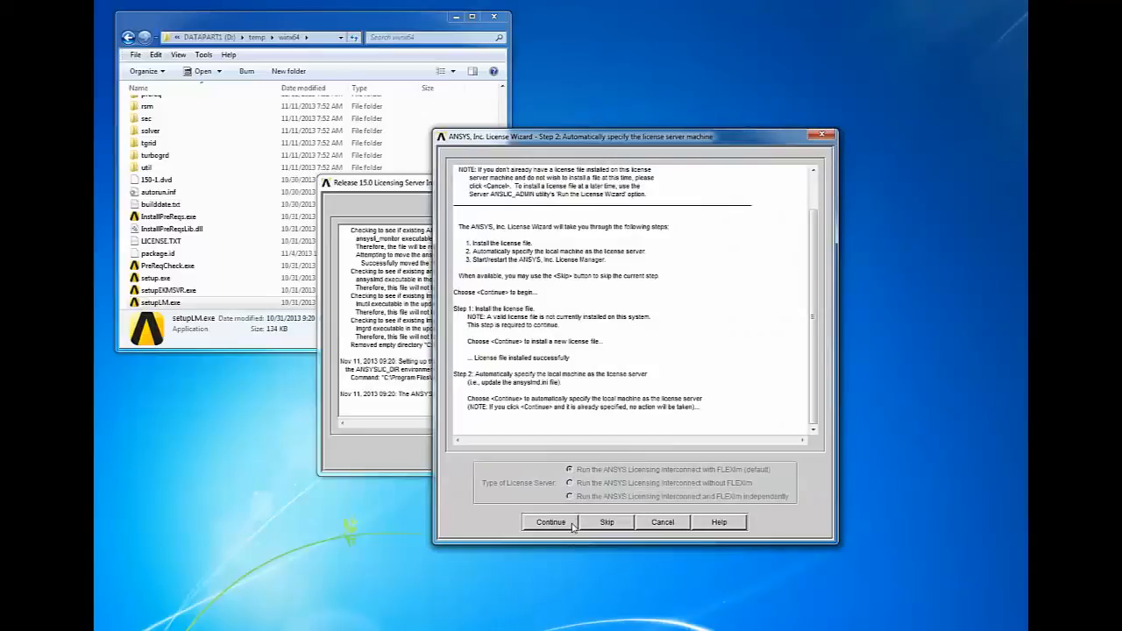
- Make this machine the license server and start the License Manager, finishing the wizard
left_click(551, 523)
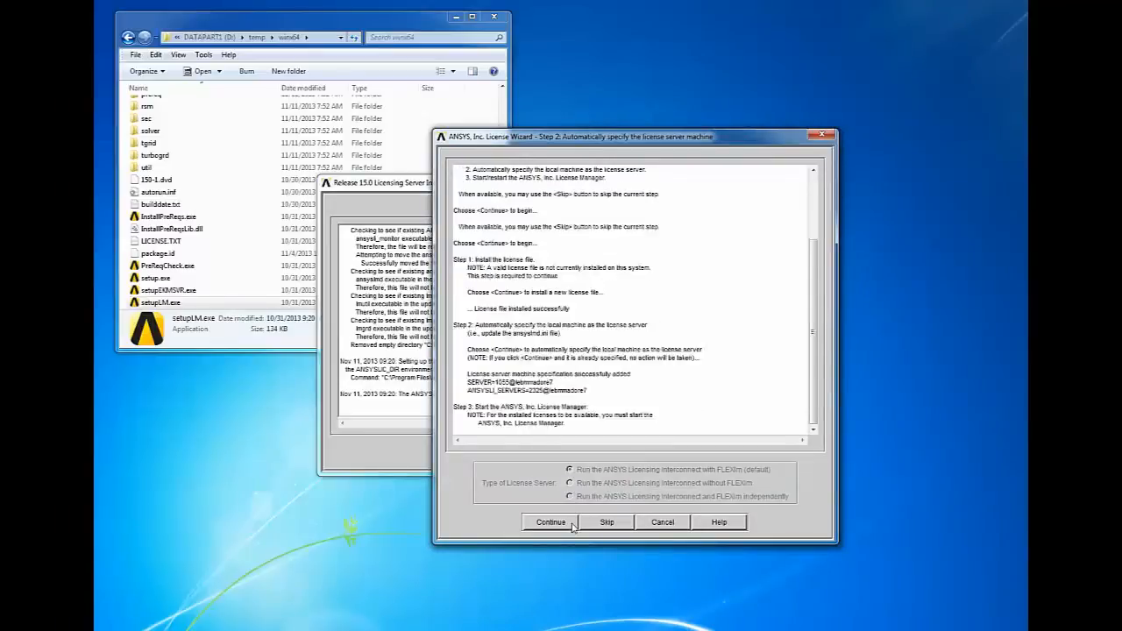
left_click(550, 522)
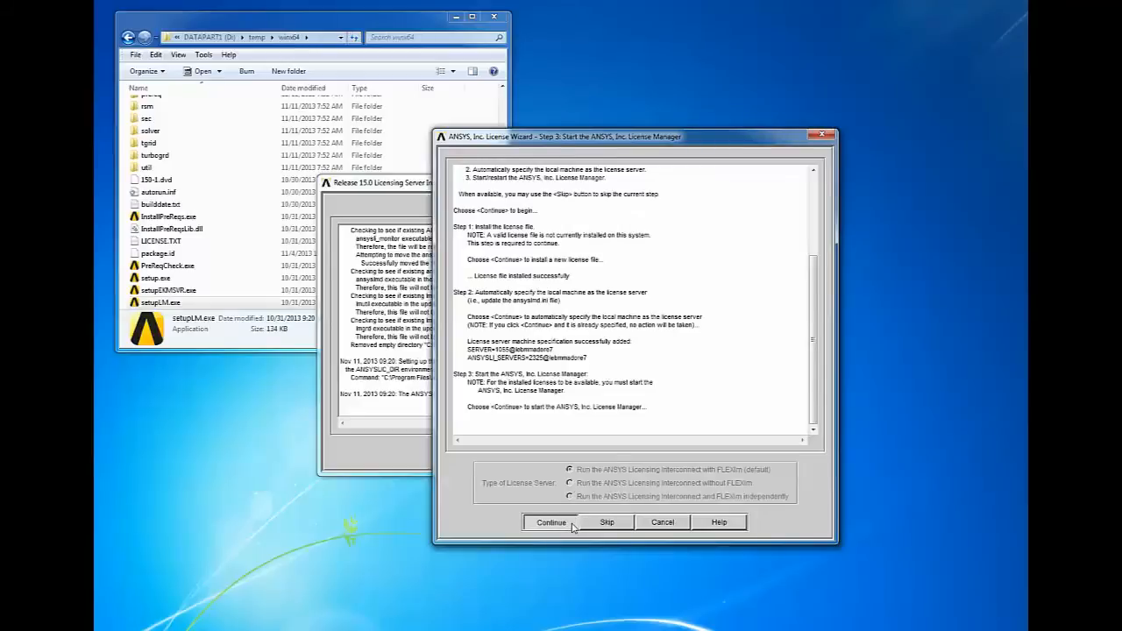
left_click(551, 523)
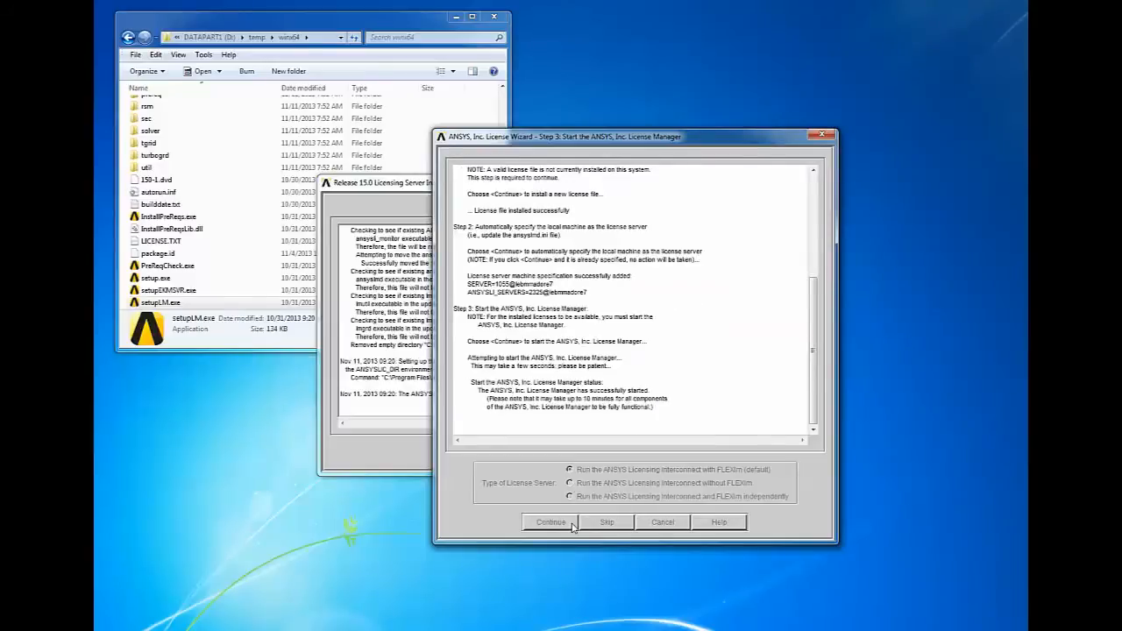
left_click(551, 522)
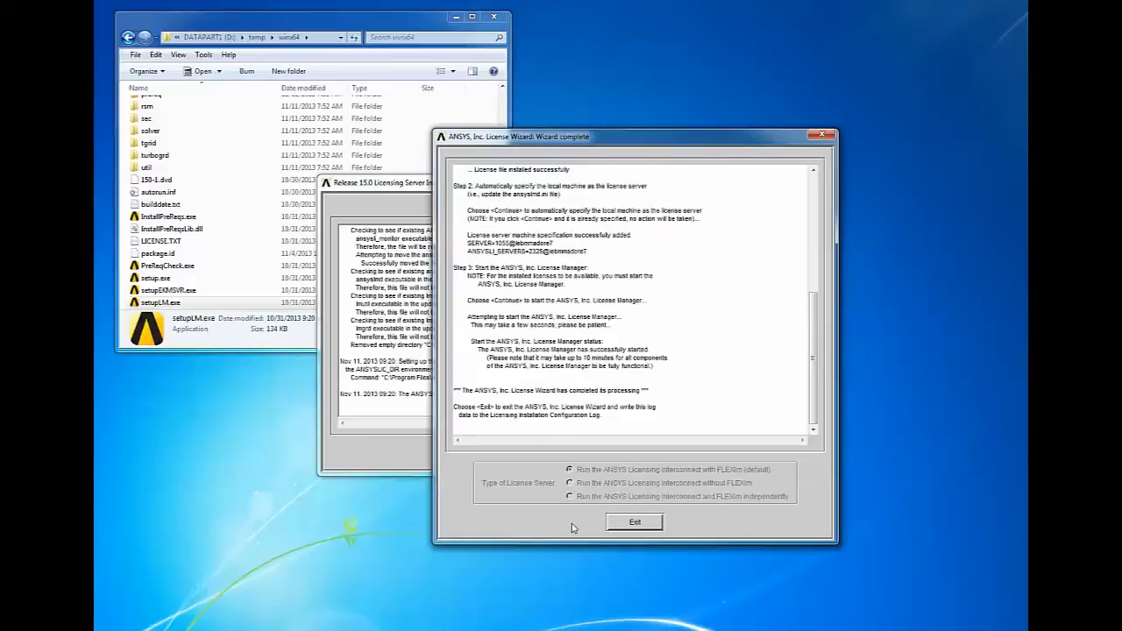
mouse_move(586, 527)
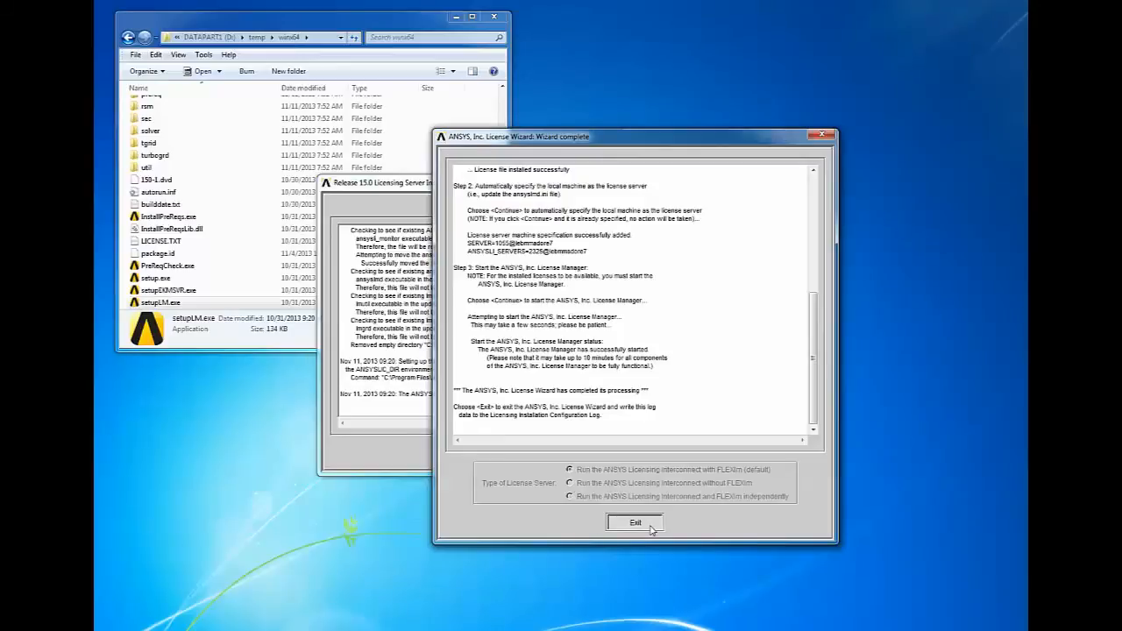
- Exit the License Wizard and configuration log so the installer shows Installation Complete
left_click(635, 522)
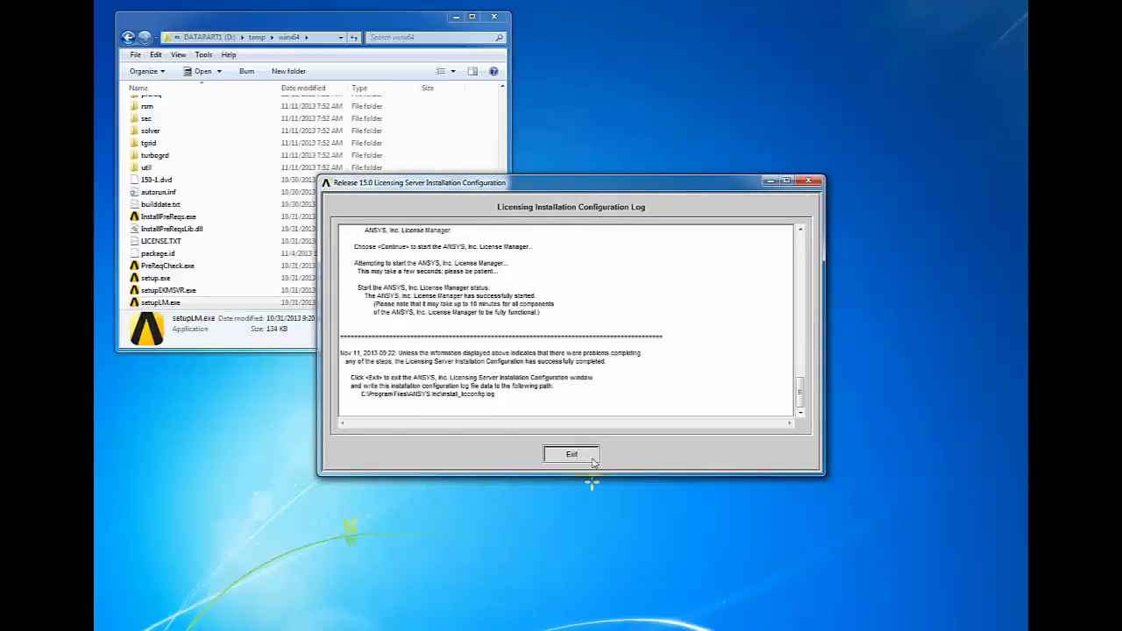
left_click(572, 454)
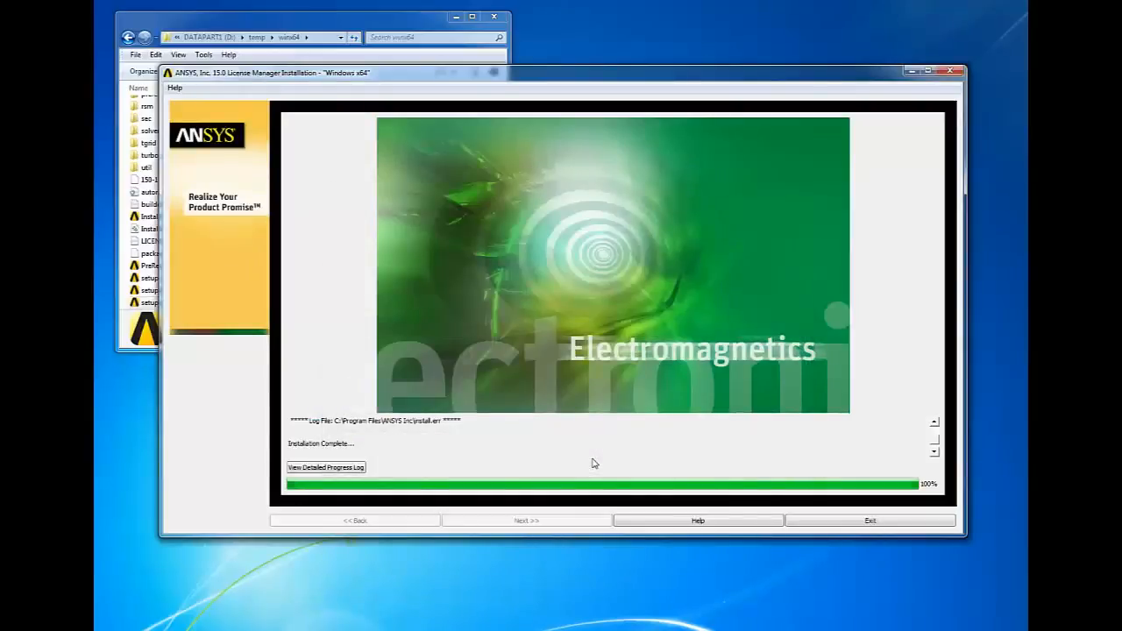
mouse_move(833, 522)
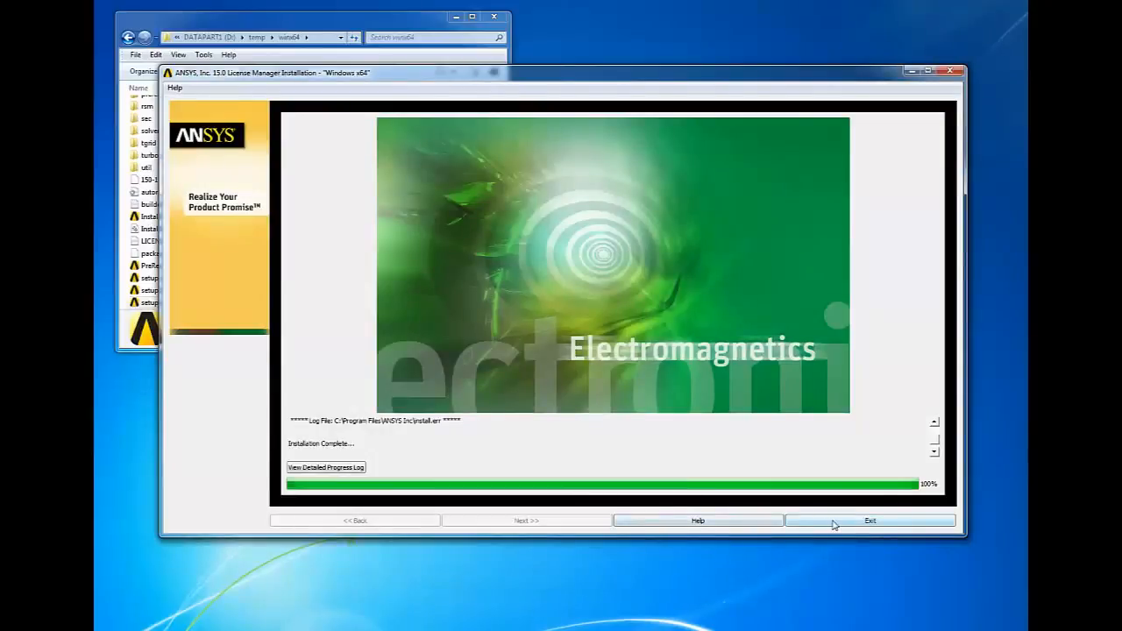